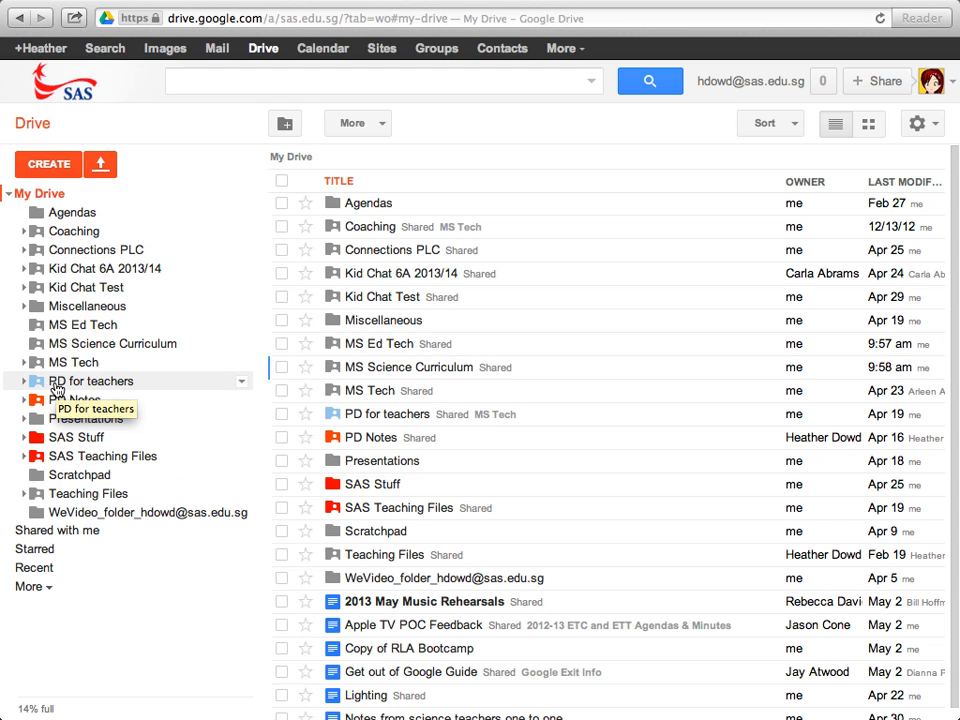
{"action": "mouse_move", "coordinate": [112, 344]}
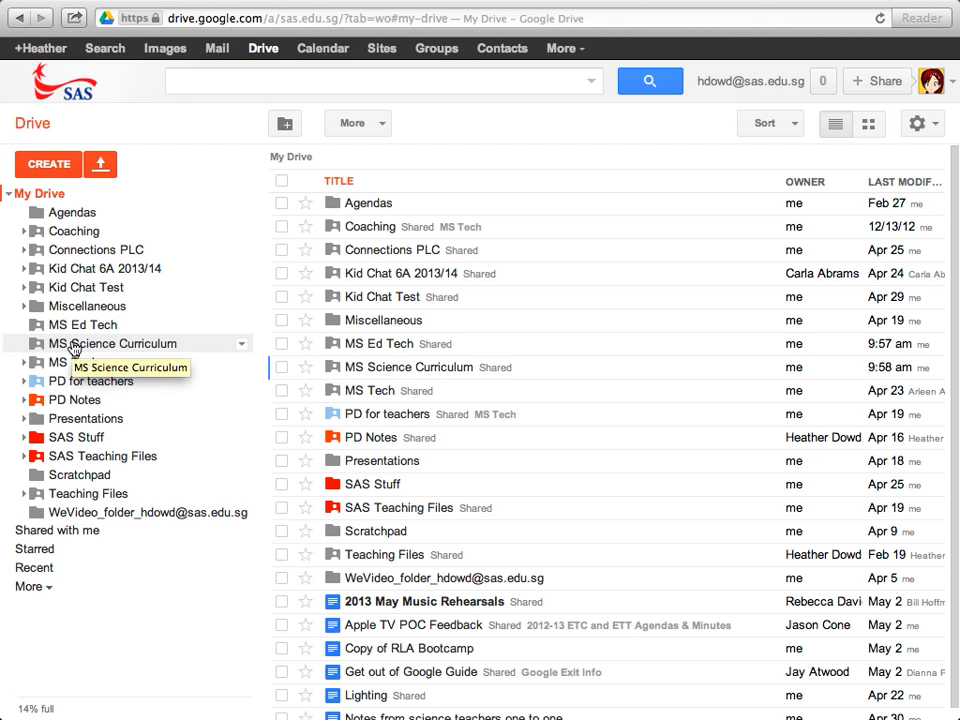
{"action": "mouse_move", "coordinate": [116, 348]}
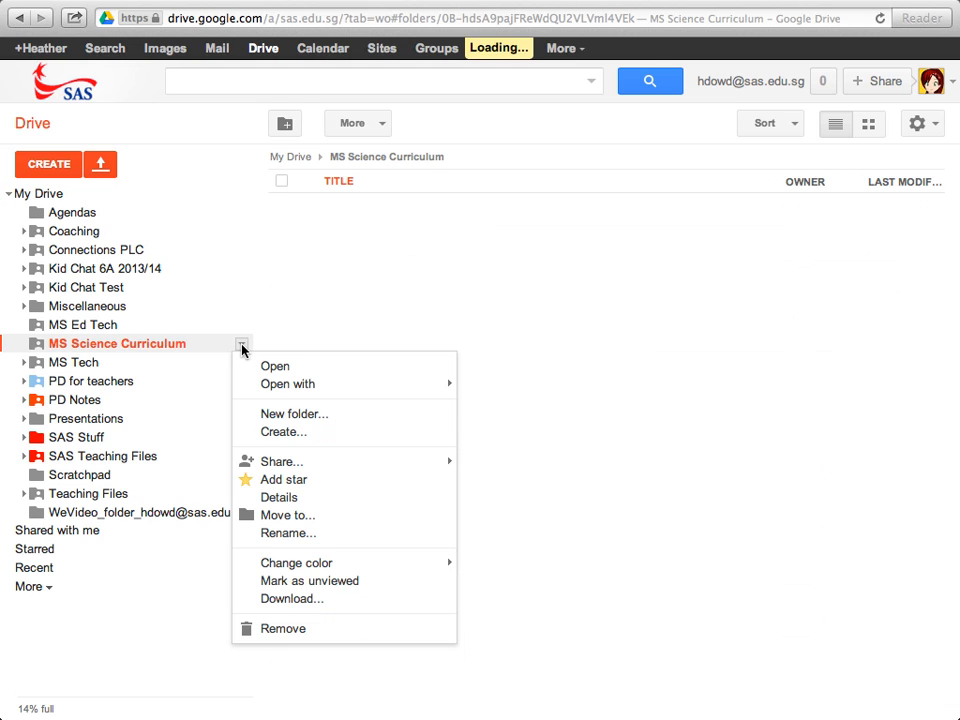
{"action": "mouse_move", "coordinate": [280, 460]}
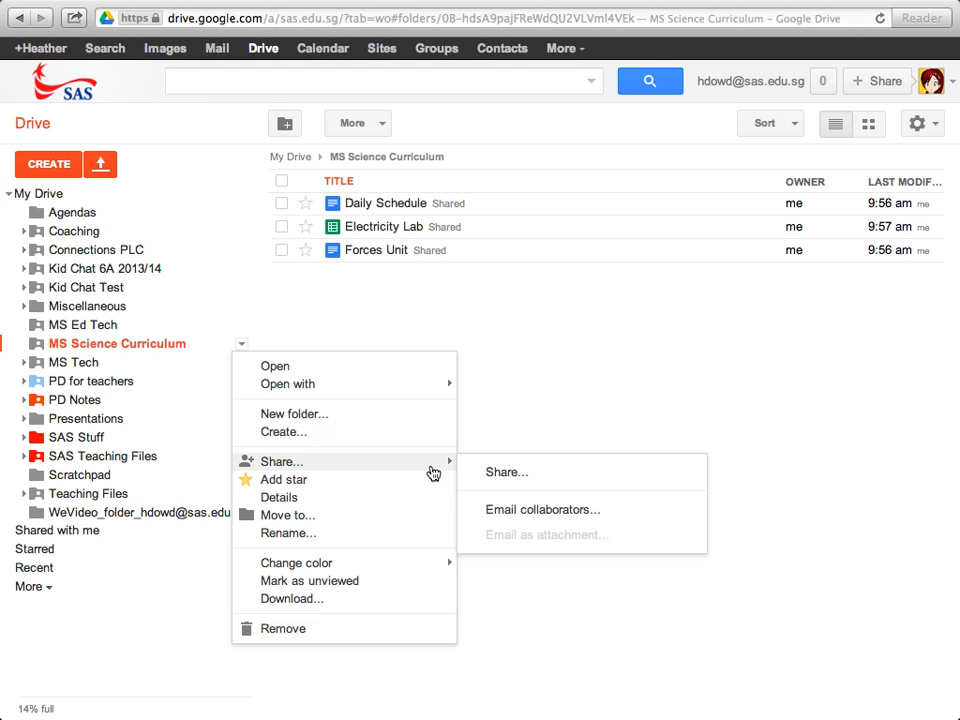
- Open the Sharing settings dialog for the MS Science Curriculum folder
{"action": "left_click", "coordinate": [506, 472]}
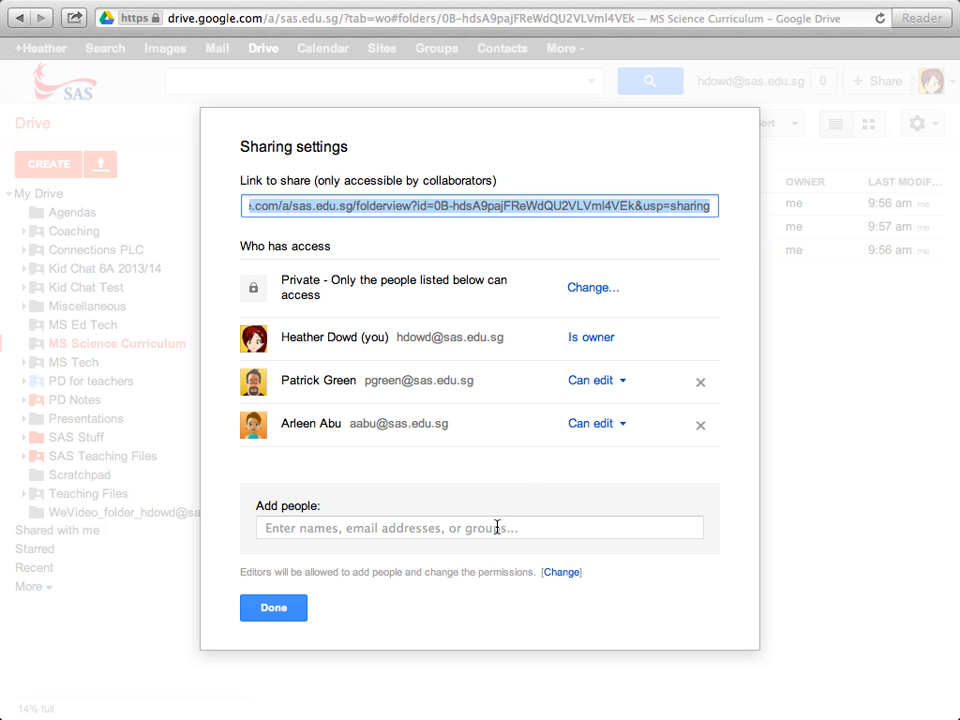
- Add the SAS Curriculum account as a collaborator with Can edit access
{"action": "left_click", "coordinate": [480, 528]}
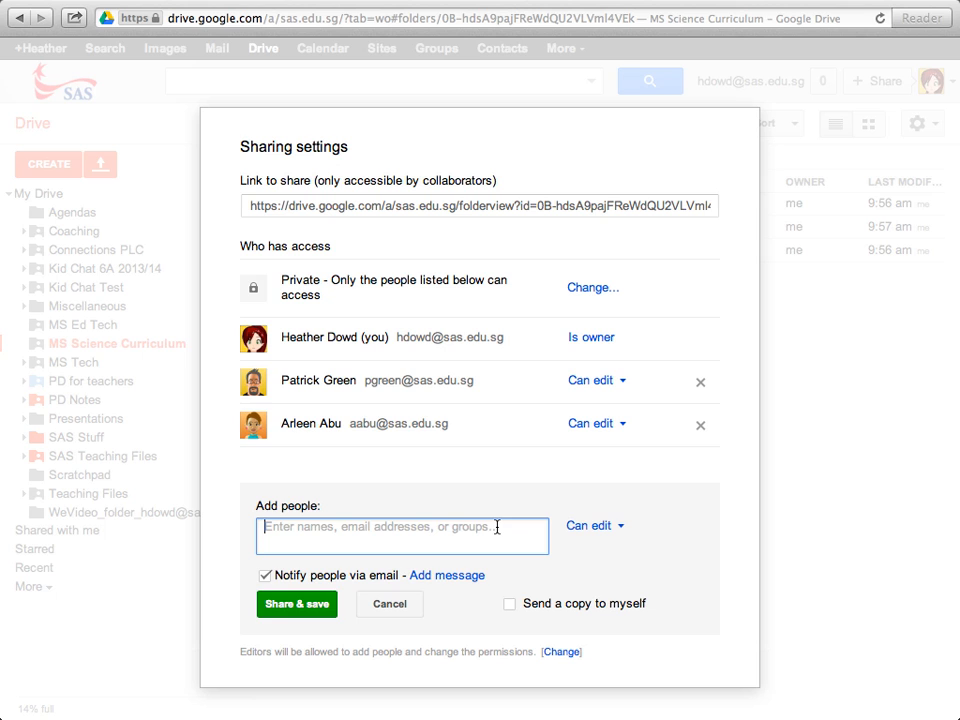
{"action": "type", "text": "curricu"}
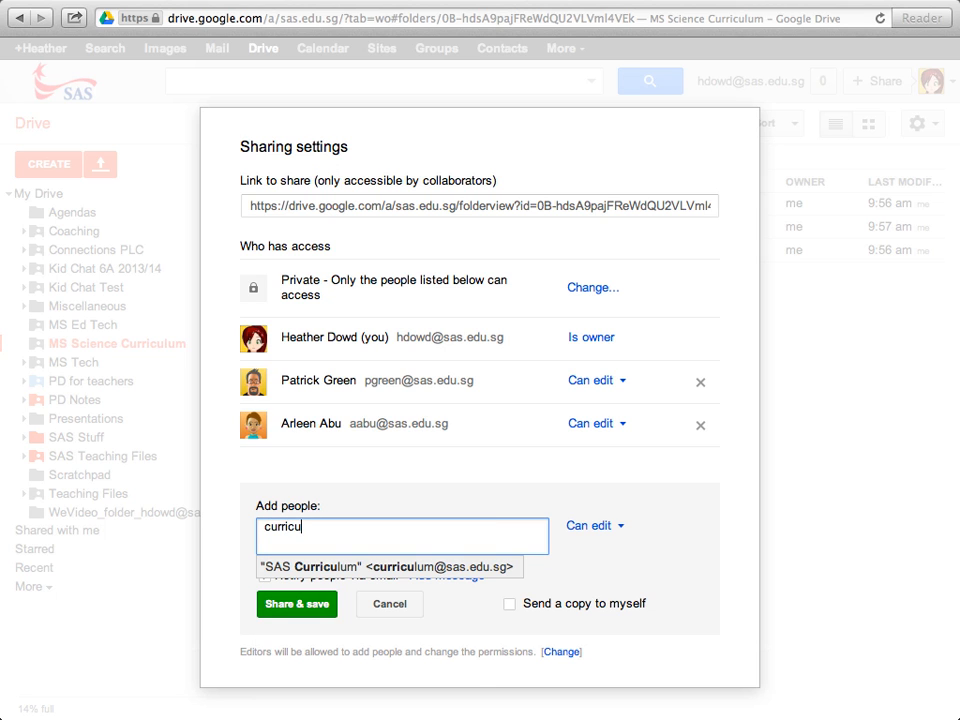
{"action": "mouse_move", "coordinate": [472, 572]}
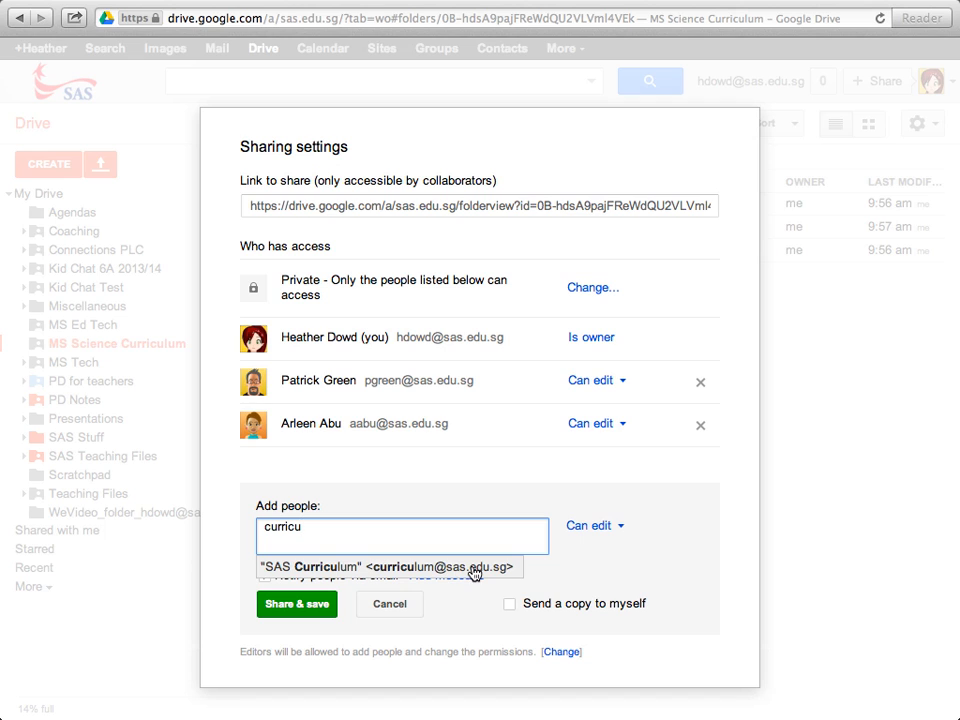
{"action": "left_click", "coordinate": [384, 568]}
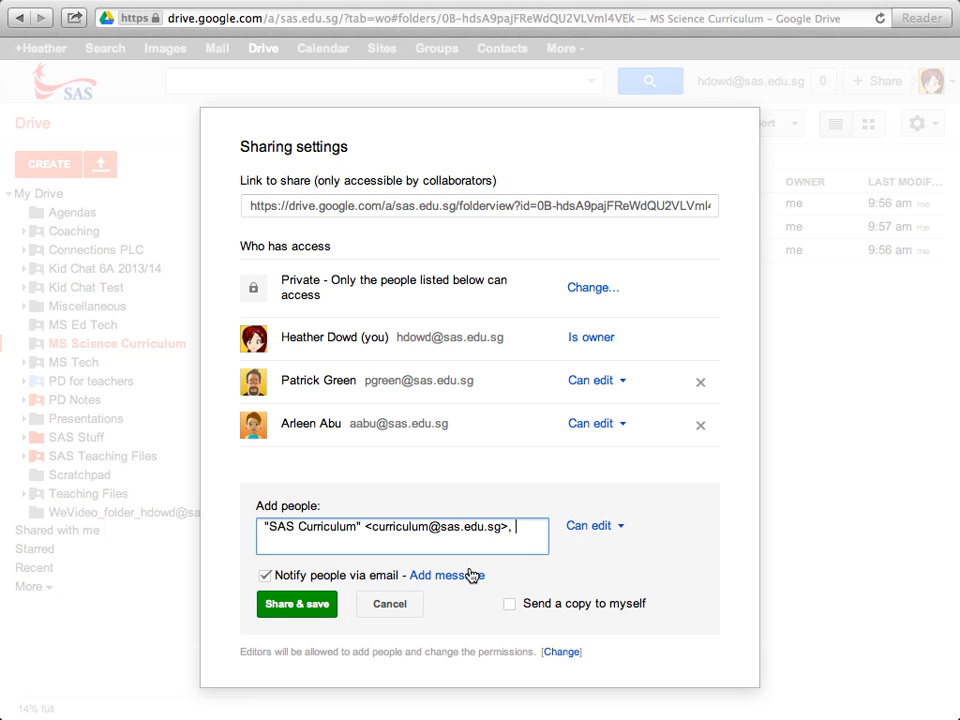
{"action": "left_click", "coordinate": [596, 524]}
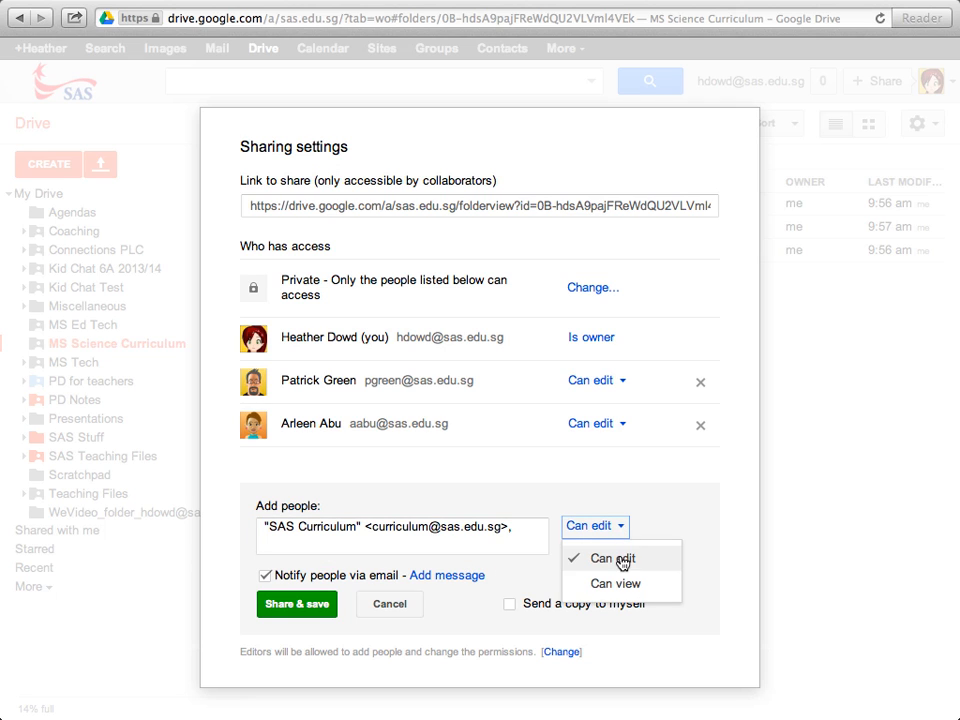
{"action": "left_click", "coordinate": [612, 558]}
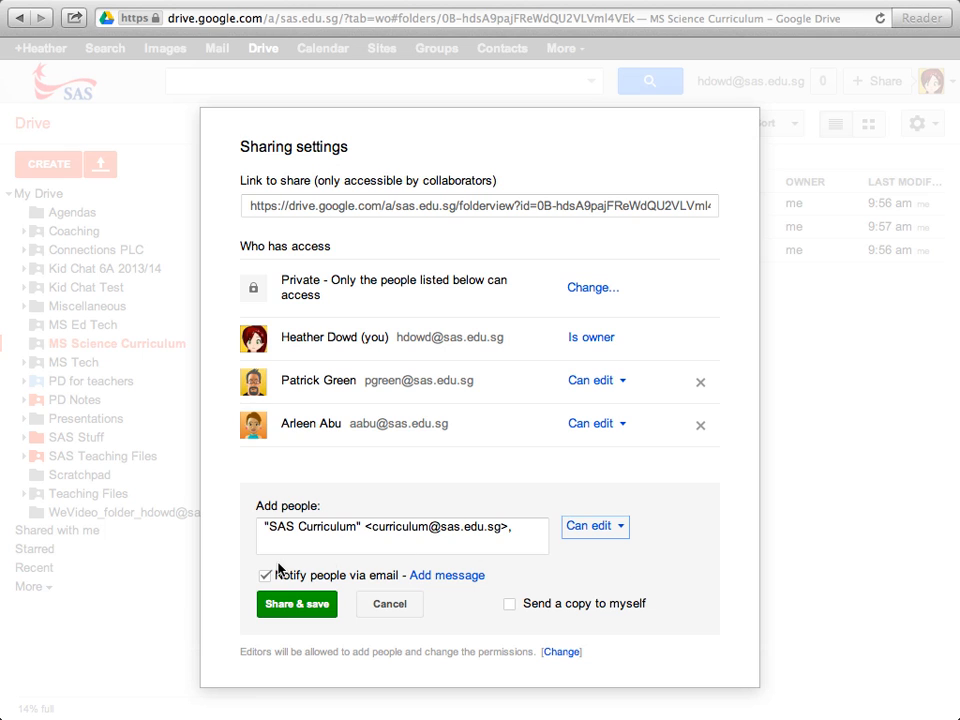
- Share and save with email notification turned off, confirming no invitation is sent
{"action": "left_click", "coordinate": [266, 576]}
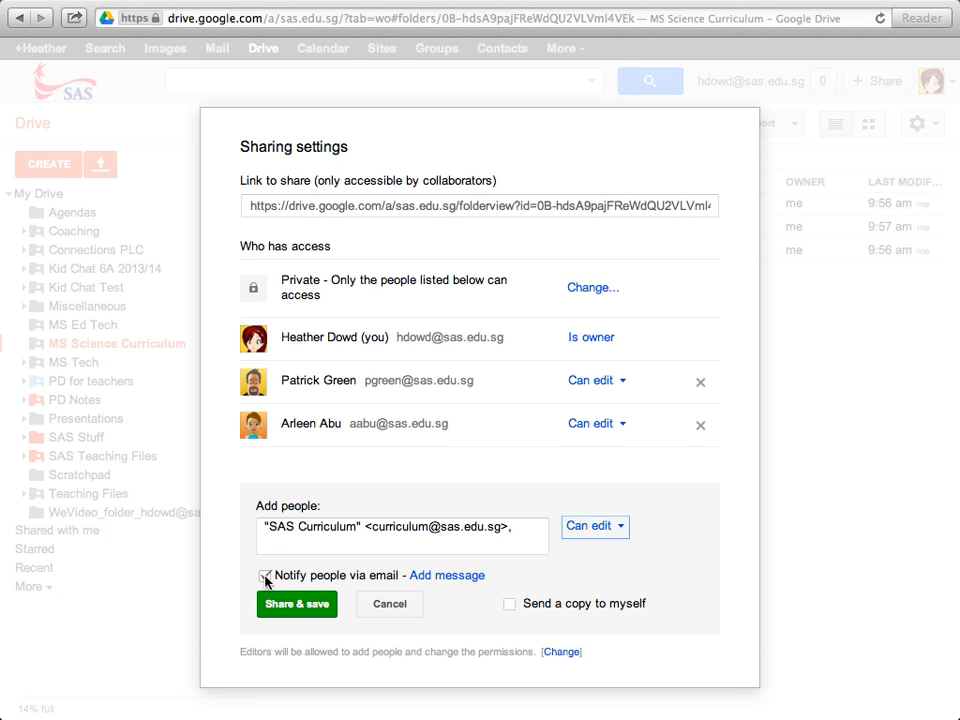
{"action": "left_click", "coordinate": [296, 604]}
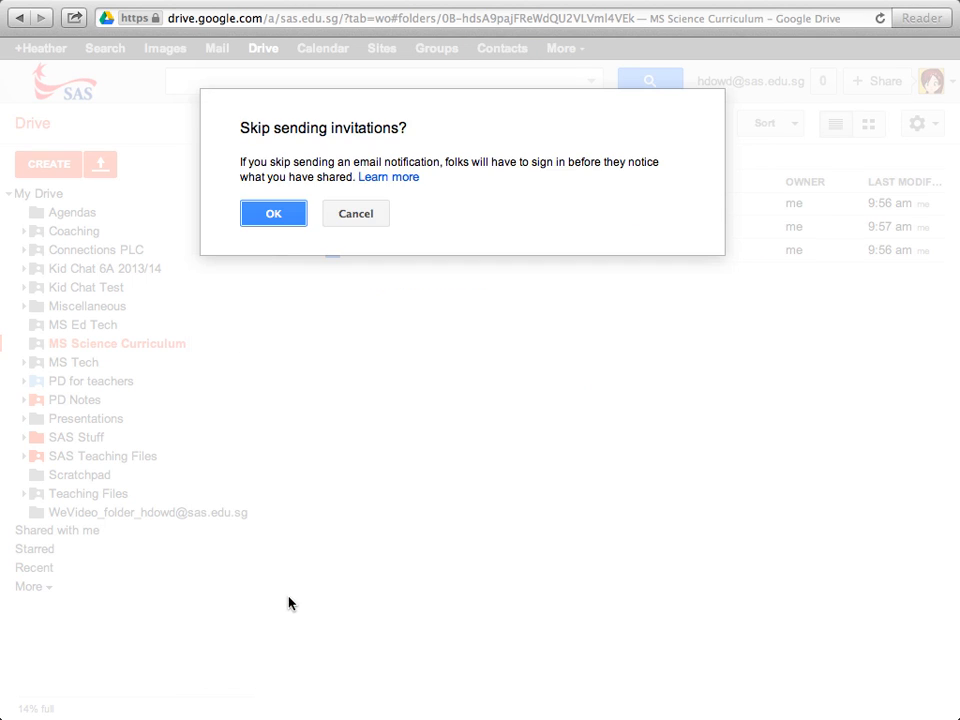
{"action": "left_click", "coordinate": [272, 212]}
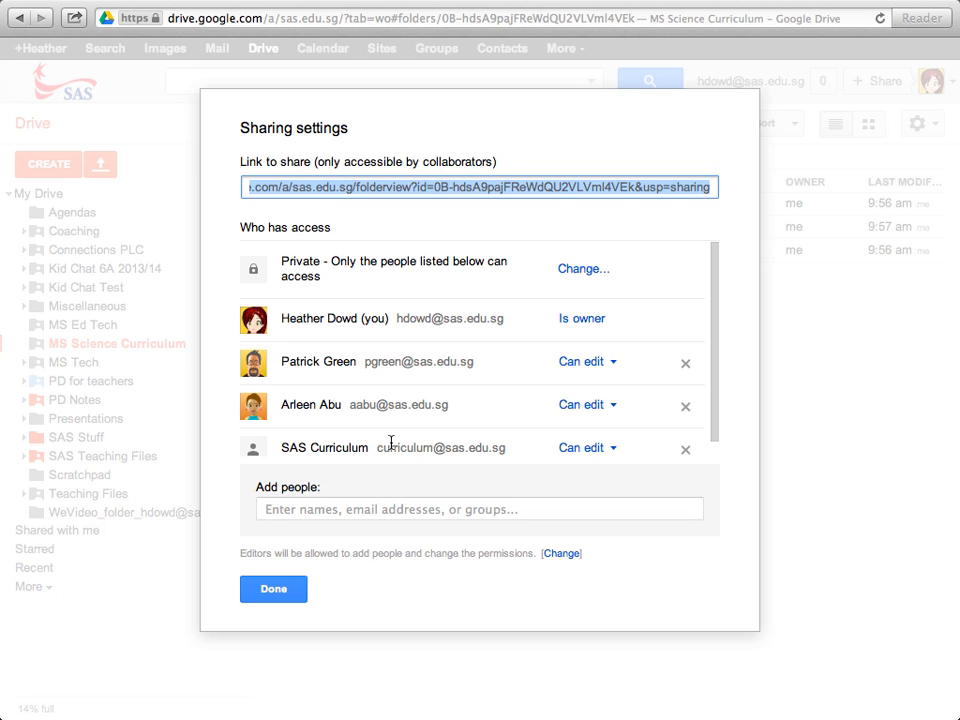
- Set SAS Curriculum to Is owner, save the change and close the sharing dialog
{"action": "left_click", "coordinate": [588, 448]}
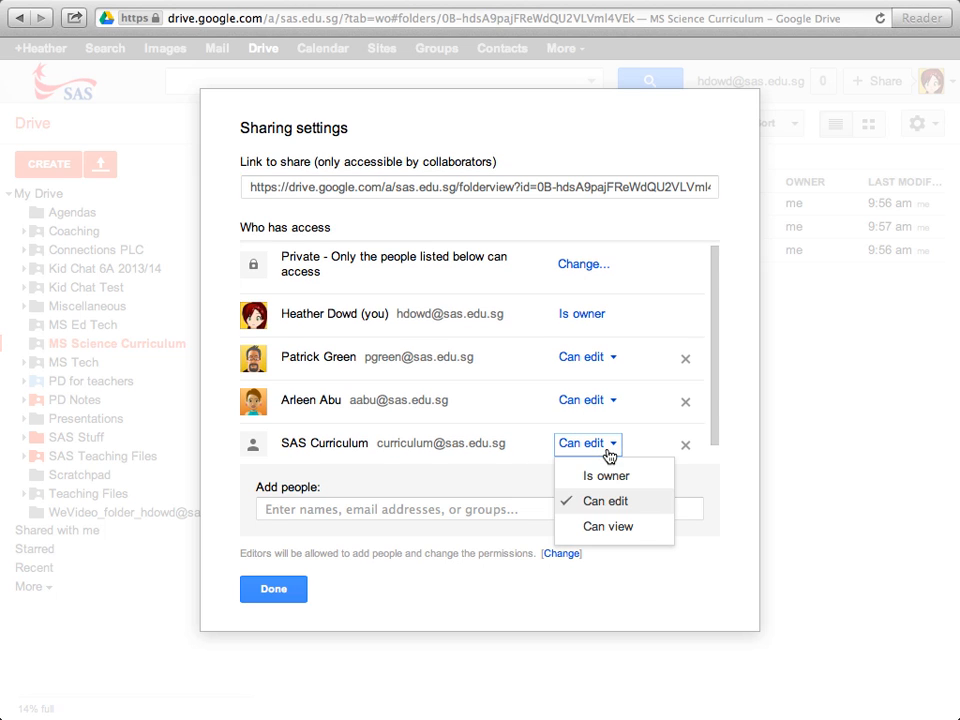
{"action": "left_click", "coordinate": [604, 476]}
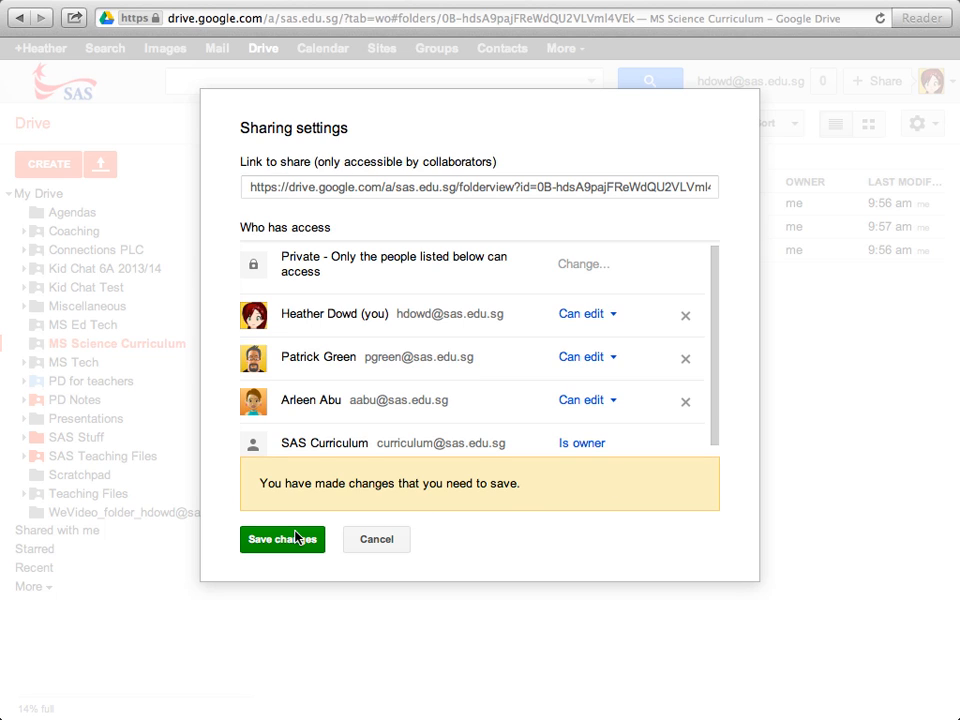
{"action": "left_click", "coordinate": [282, 540]}
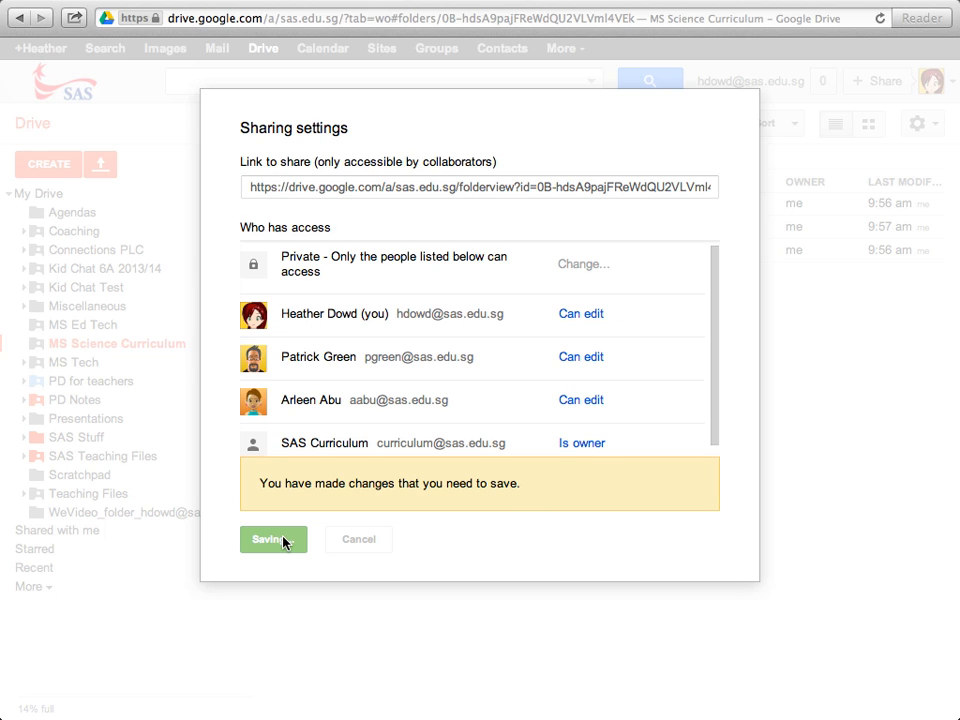
{"action": "left_click", "coordinate": [272, 540]}
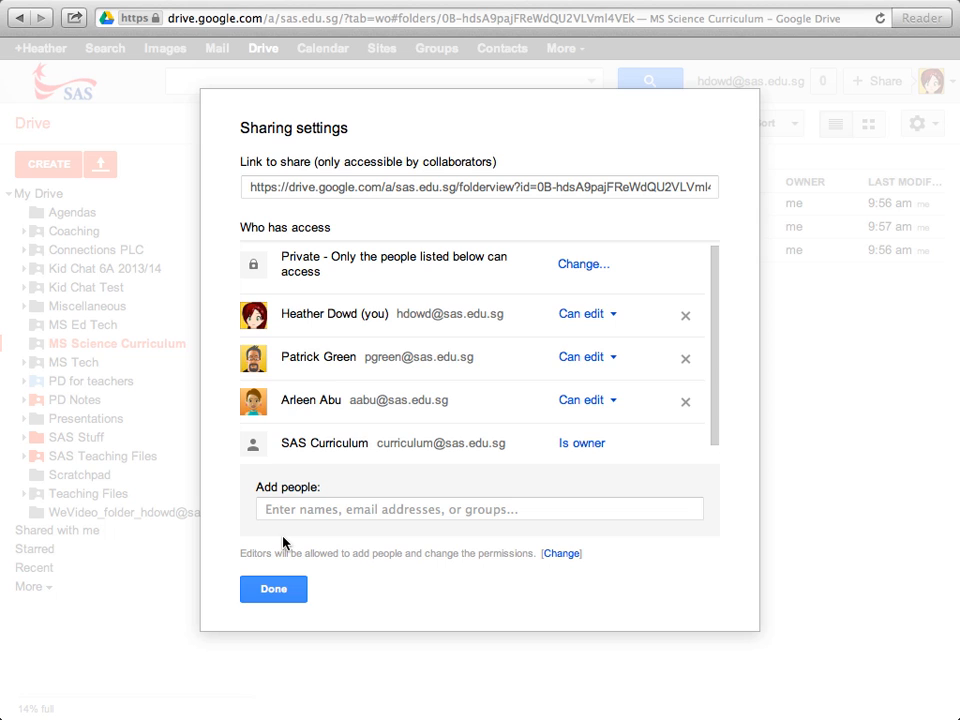
{"action": "left_click", "coordinate": [272, 588]}
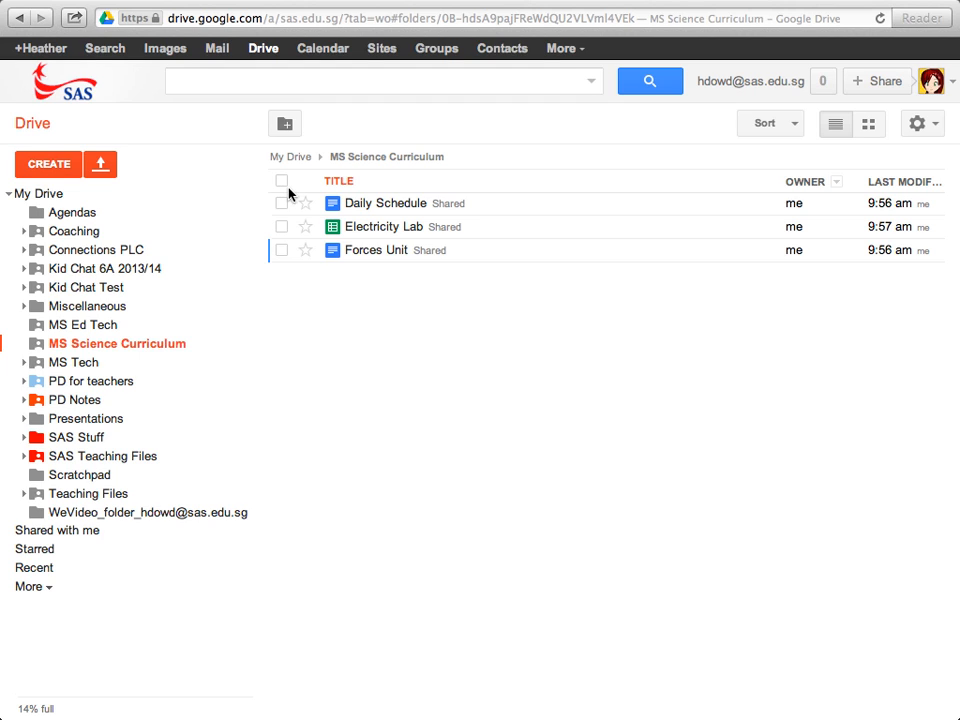
- Select all three files and set SAS Curriculum to Is owner in their sharing settings, then save
{"action": "left_click", "coordinate": [282, 180]}
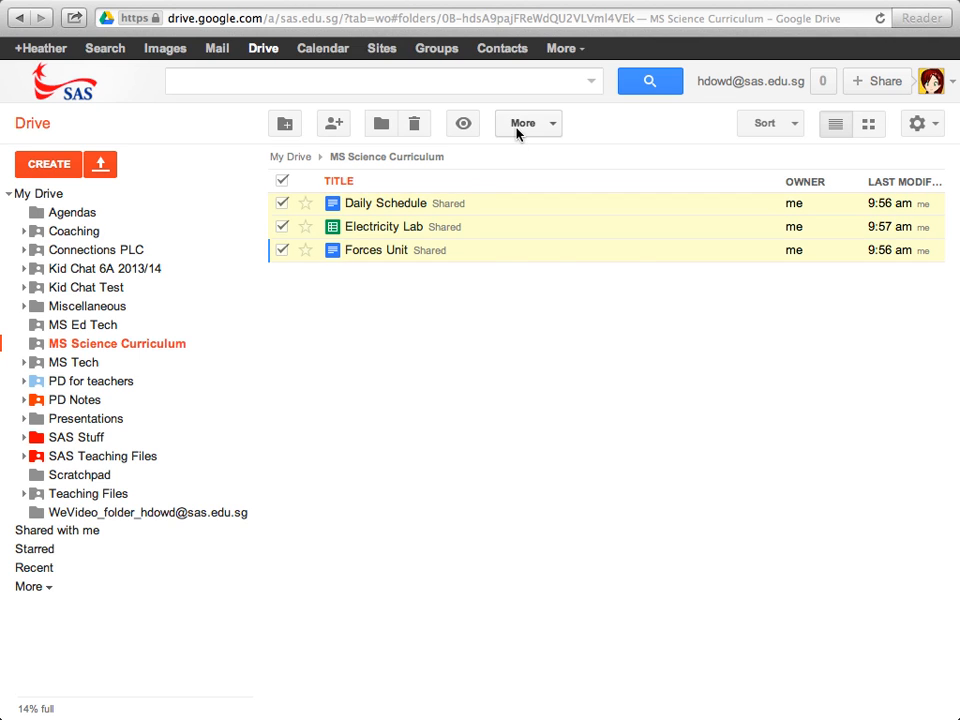
{"action": "left_click", "coordinate": [528, 124]}
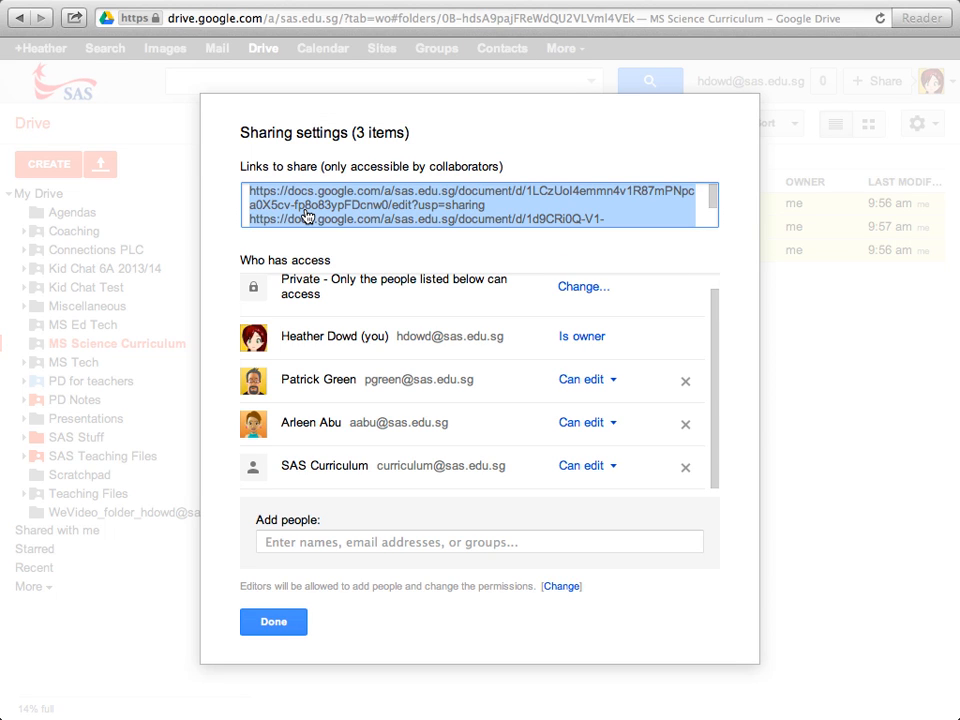
{"action": "mouse_move", "coordinate": [516, 476]}
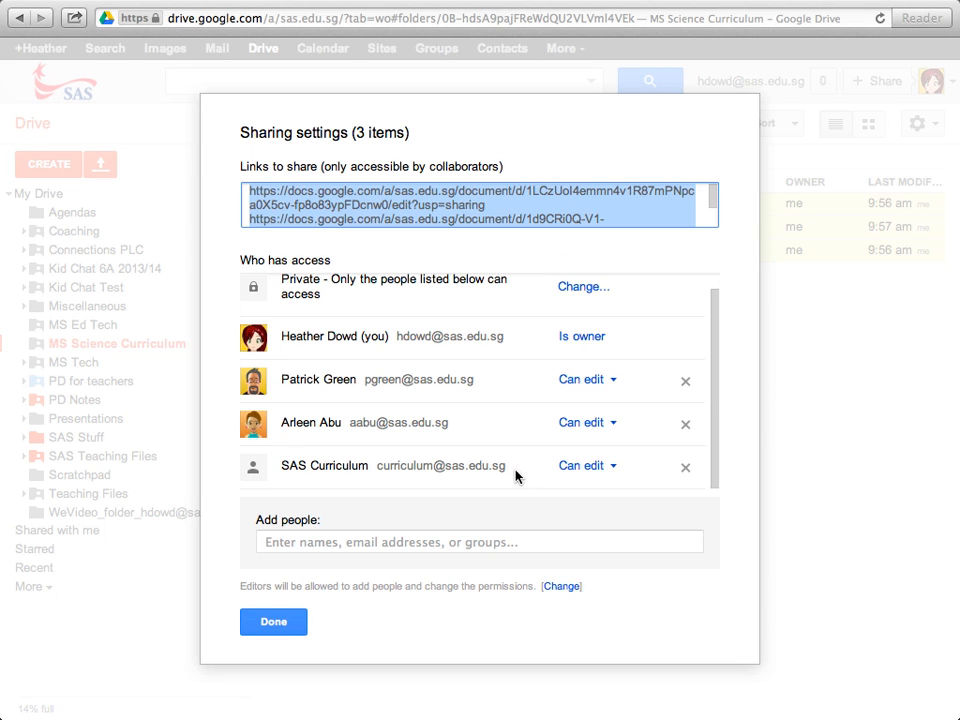
{"action": "left_click", "coordinate": [584, 466]}
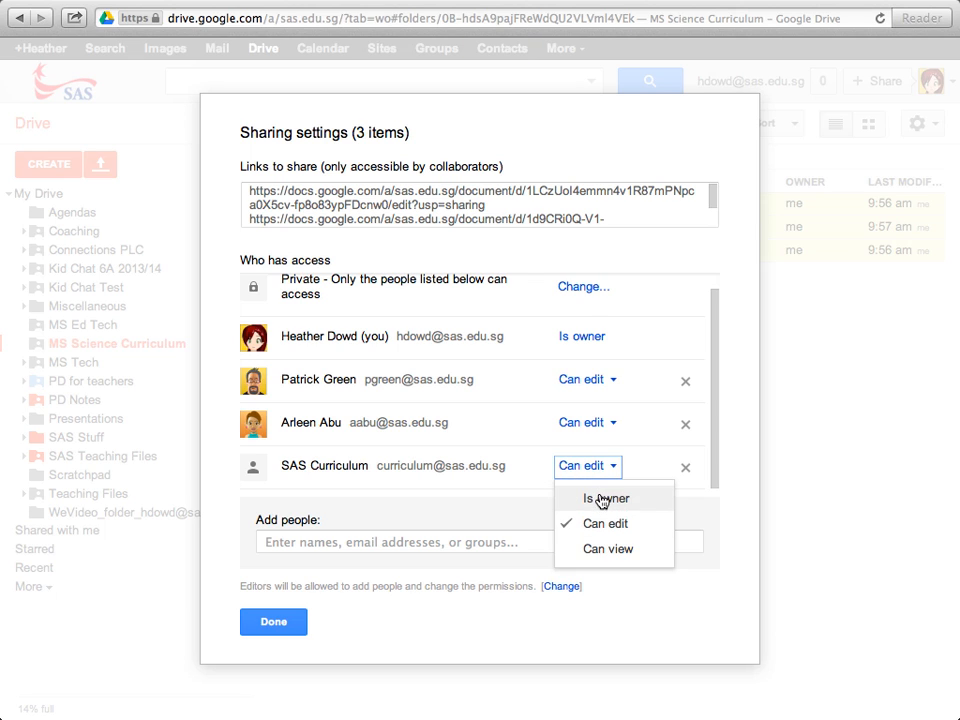
{"action": "left_click", "coordinate": [606, 498]}
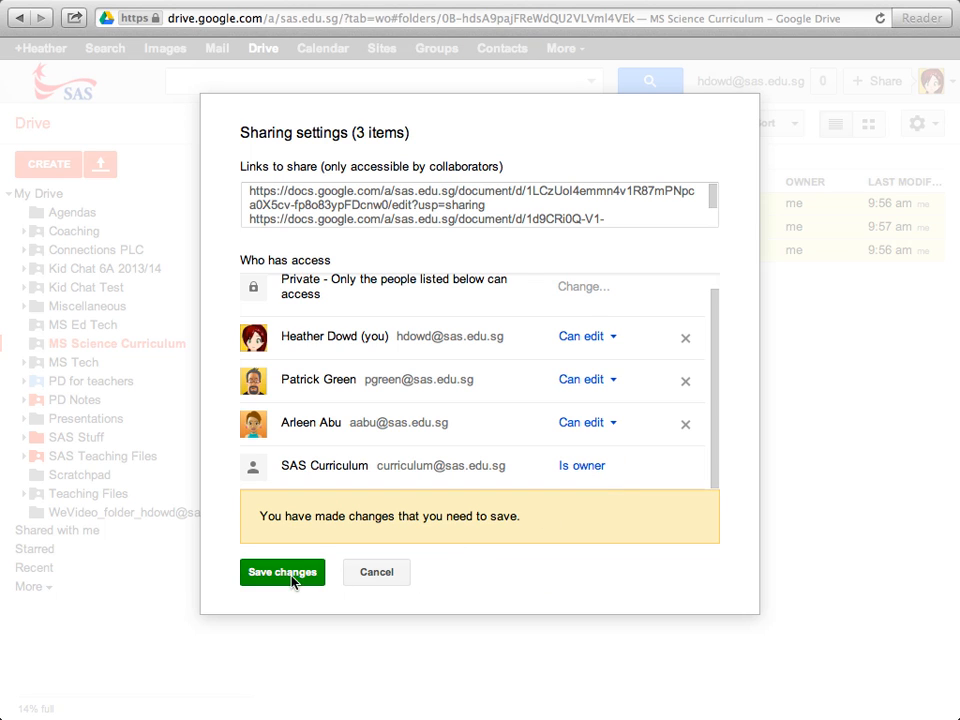
{"action": "left_click", "coordinate": [282, 572]}
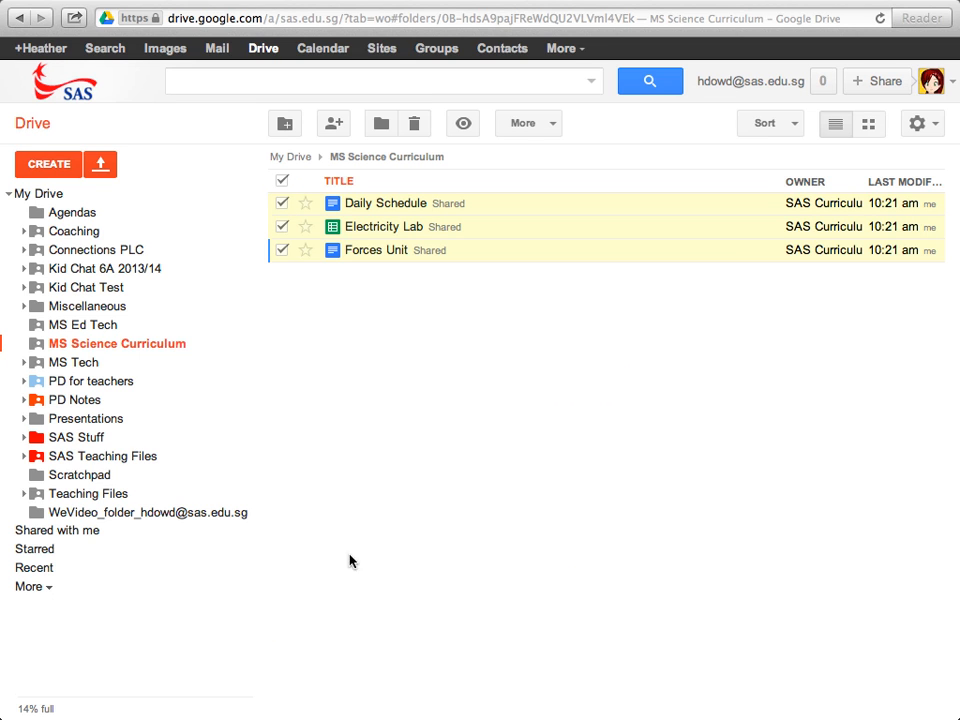
{"action": "mouse_move", "coordinate": [796, 200]}
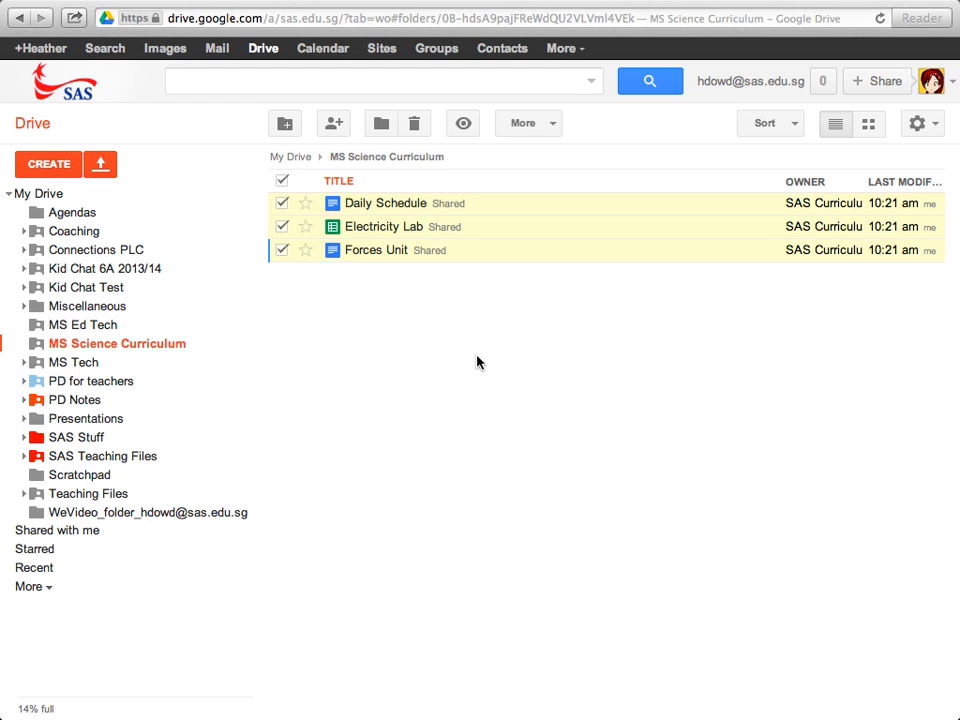
{"action": "mouse_move", "coordinate": [402, 360]}
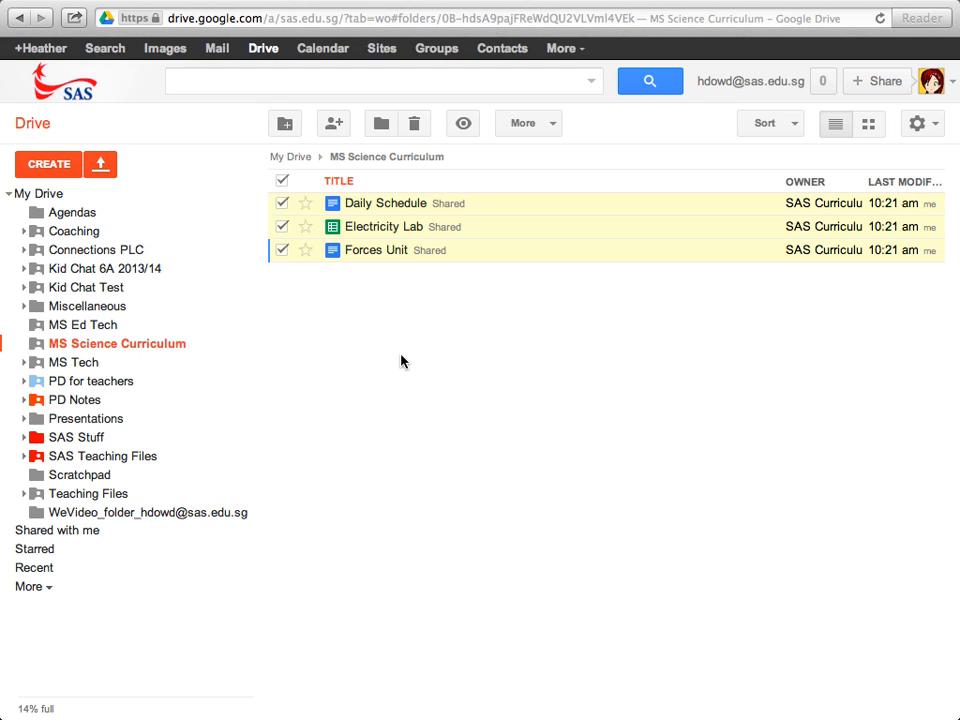
{"action": "mouse_move", "coordinate": [292, 340]}
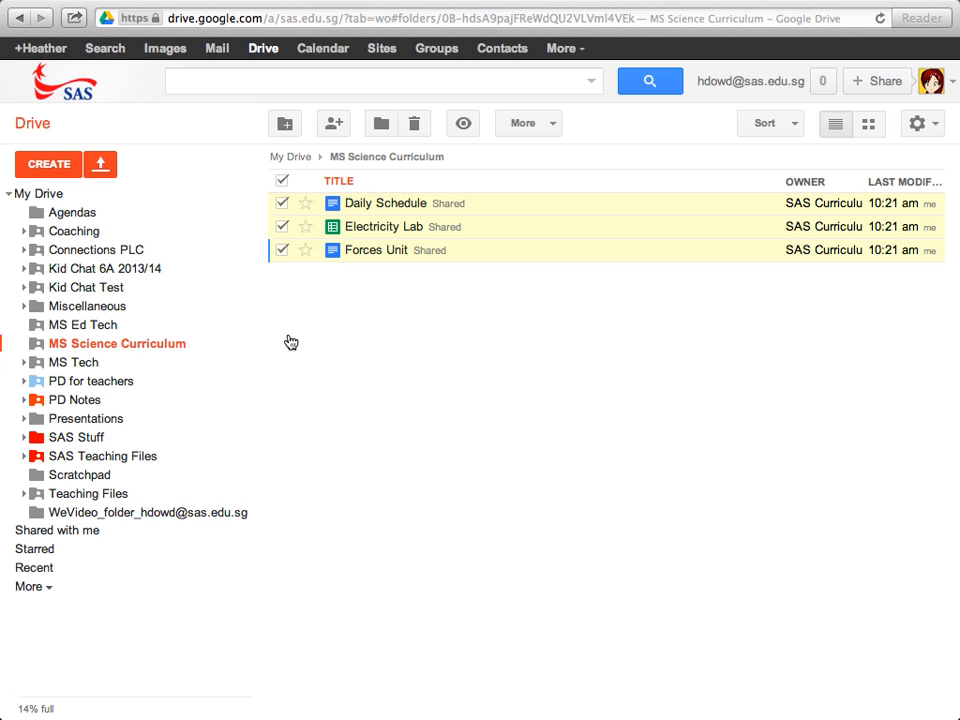
{"action": "mouse_move", "coordinate": [40, 192]}
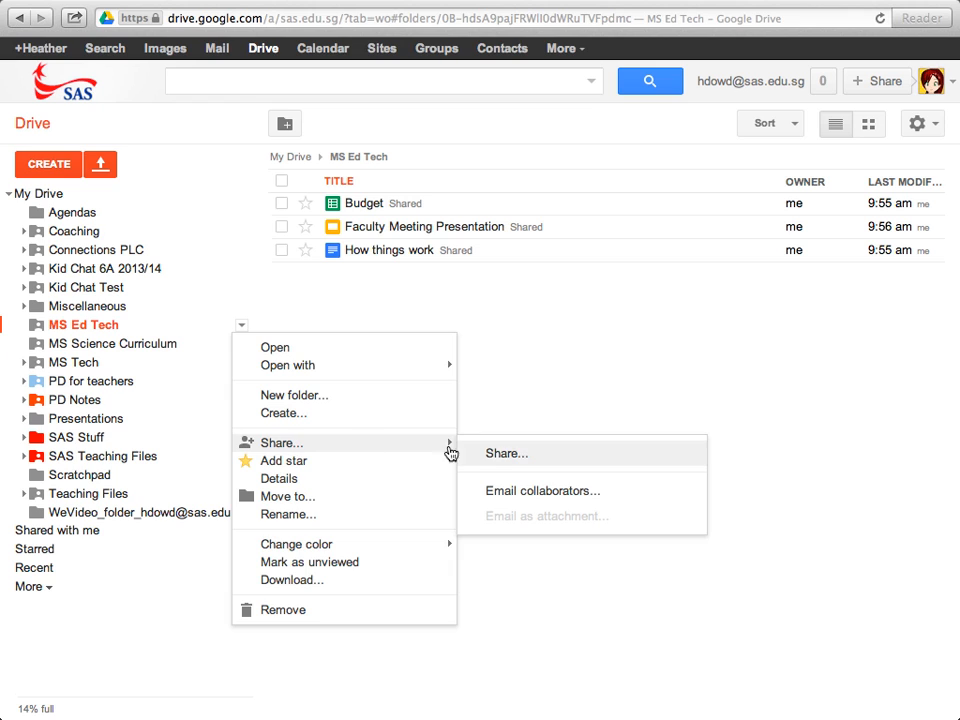
{"action": "left_click", "coordinate": [506, 452]}
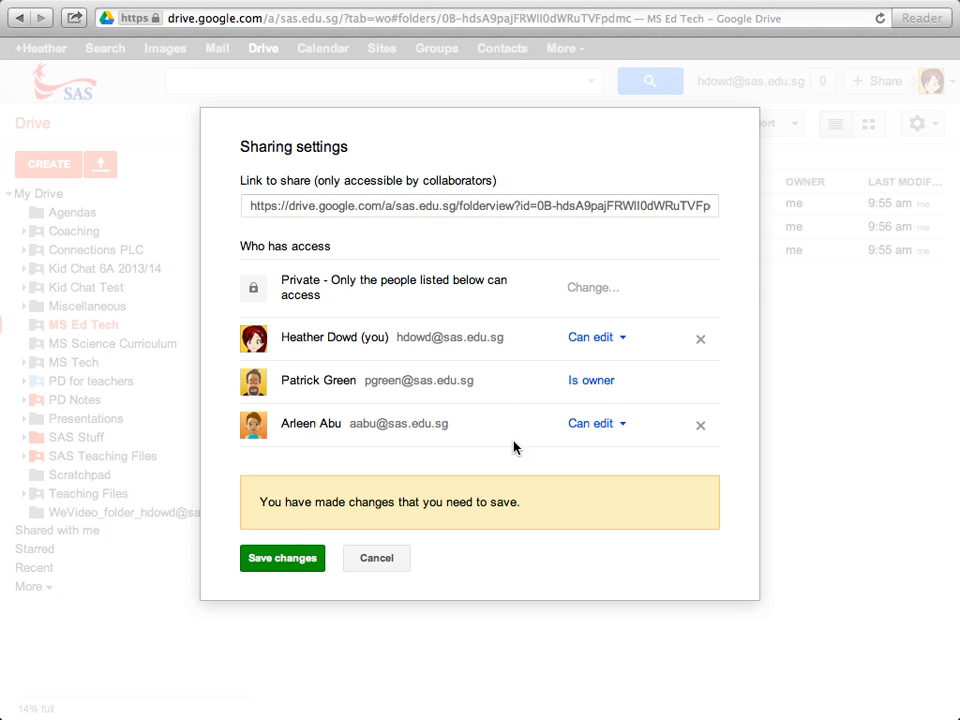
{"action": "left_click", "coordinate": [282, 558]}
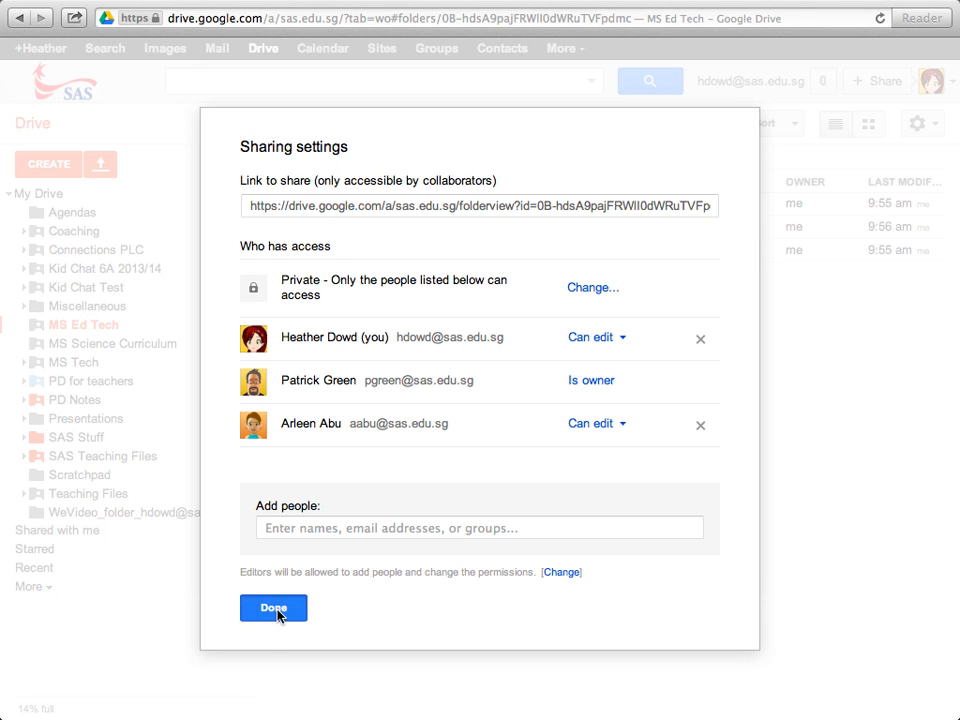
{"action": "left_click", "coordinate": [272, 608]}
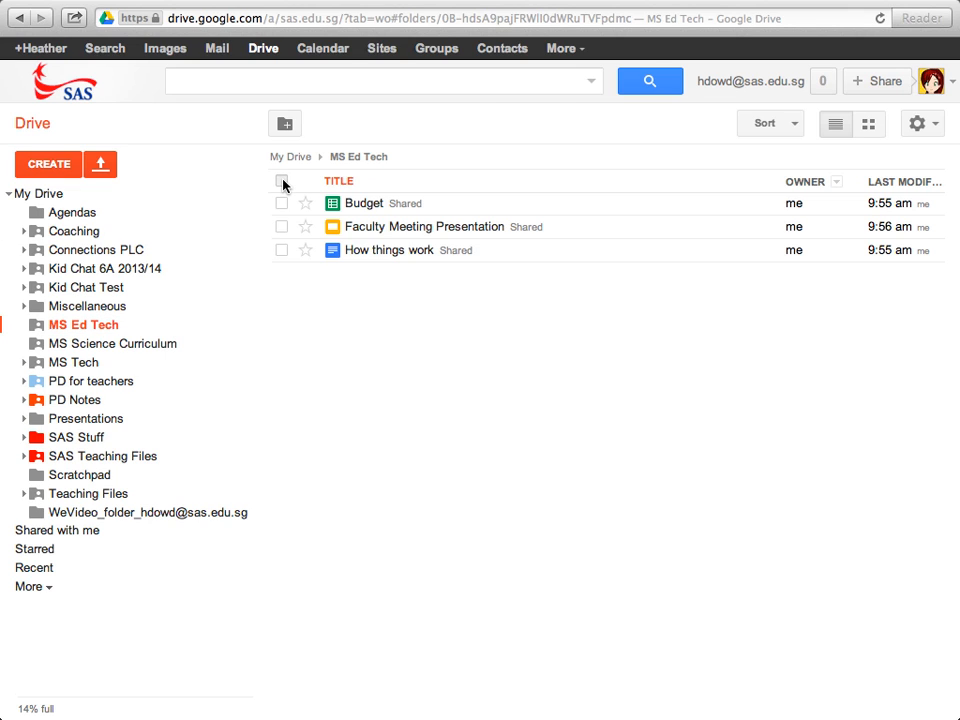
{"action": "left_click", "coordinate": [282, 180]}
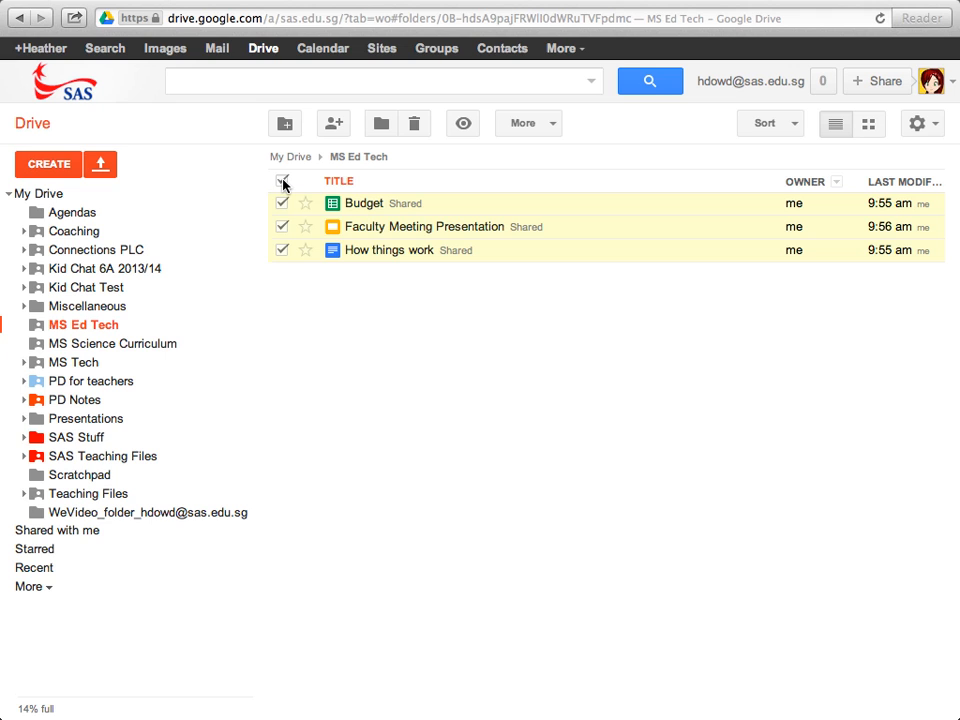
{"action": "left_click", "coordinate": [528, 124]}
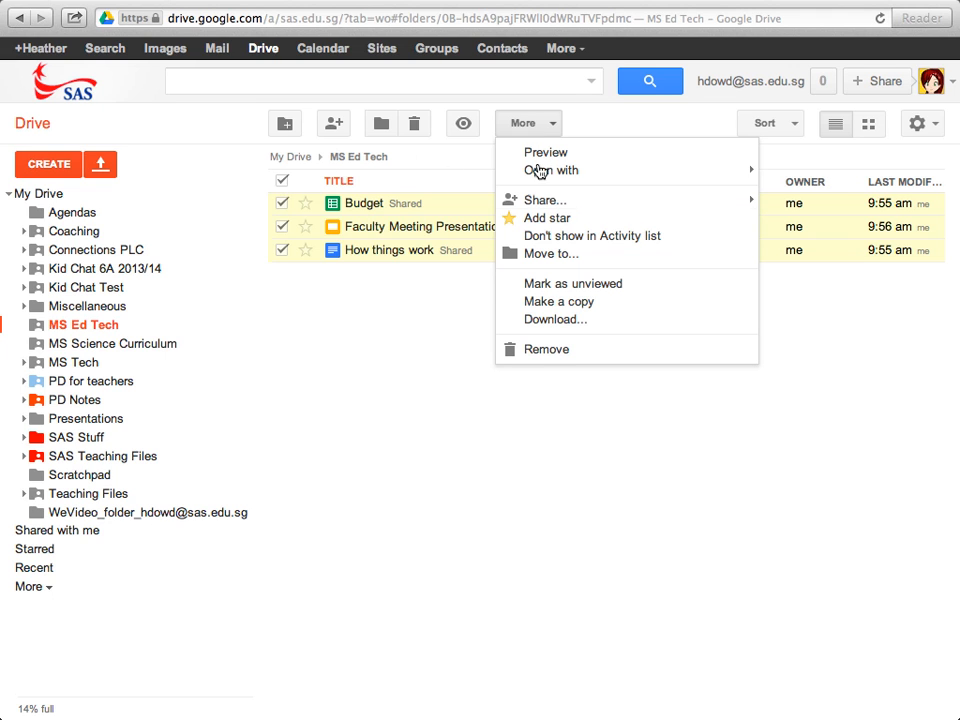
{"action": "left_click", "coordinate": [330, 216]}
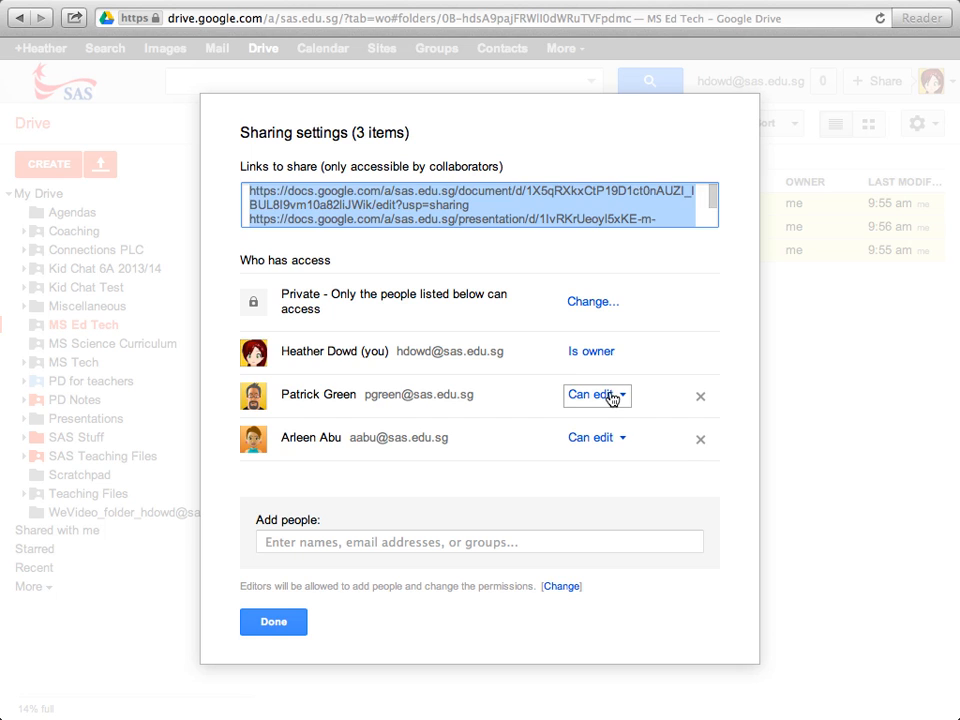
{"action": "left_click", "coordinate": [596, 396]}
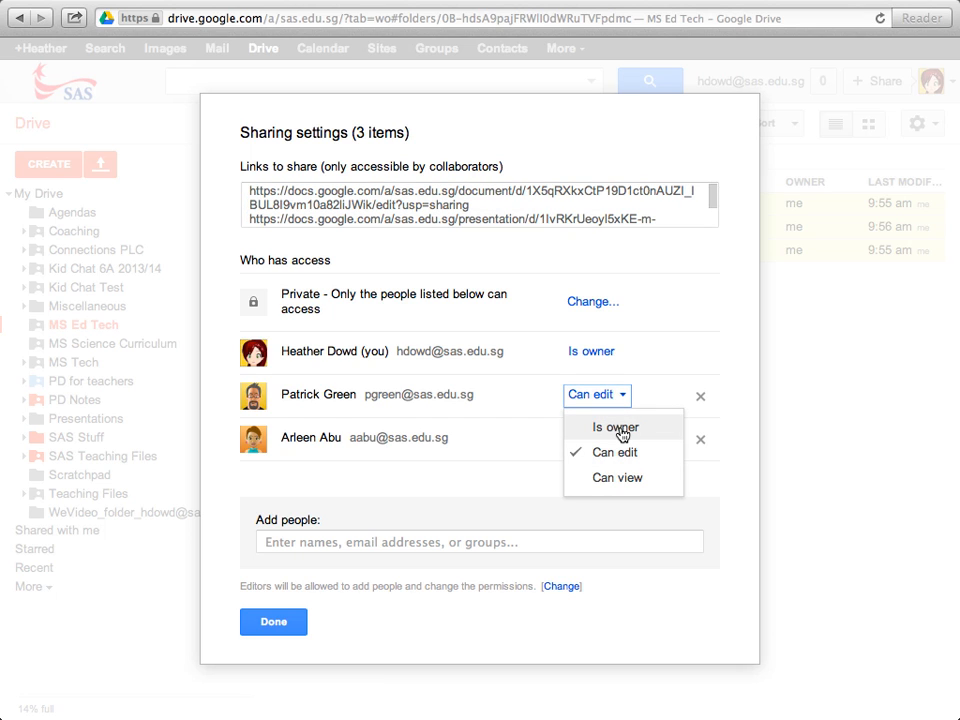
{"action": "left_click", "coordinate": [616, 428]}
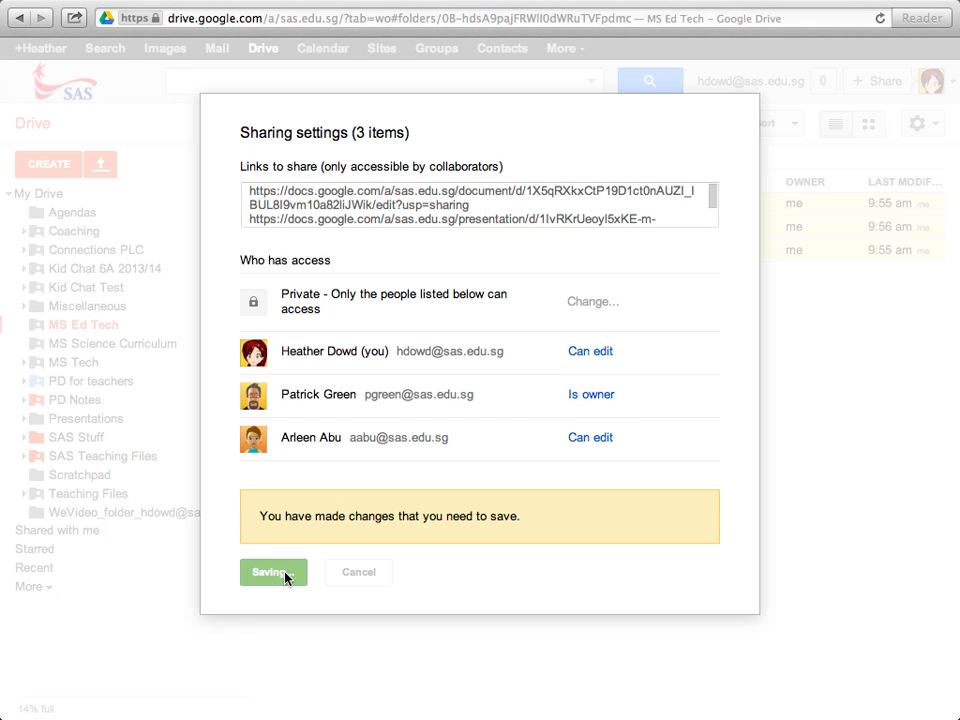
{"action": "left_click", "coordinate": [272, 572]}
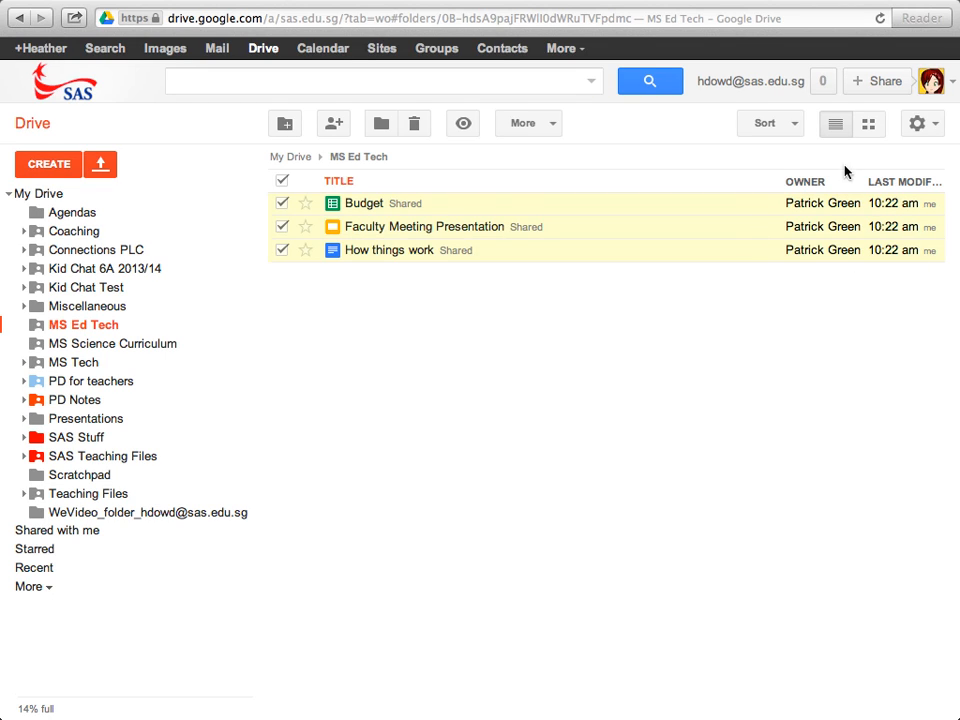
{"action": "mouse_move", "coordinate": [840, 174]}
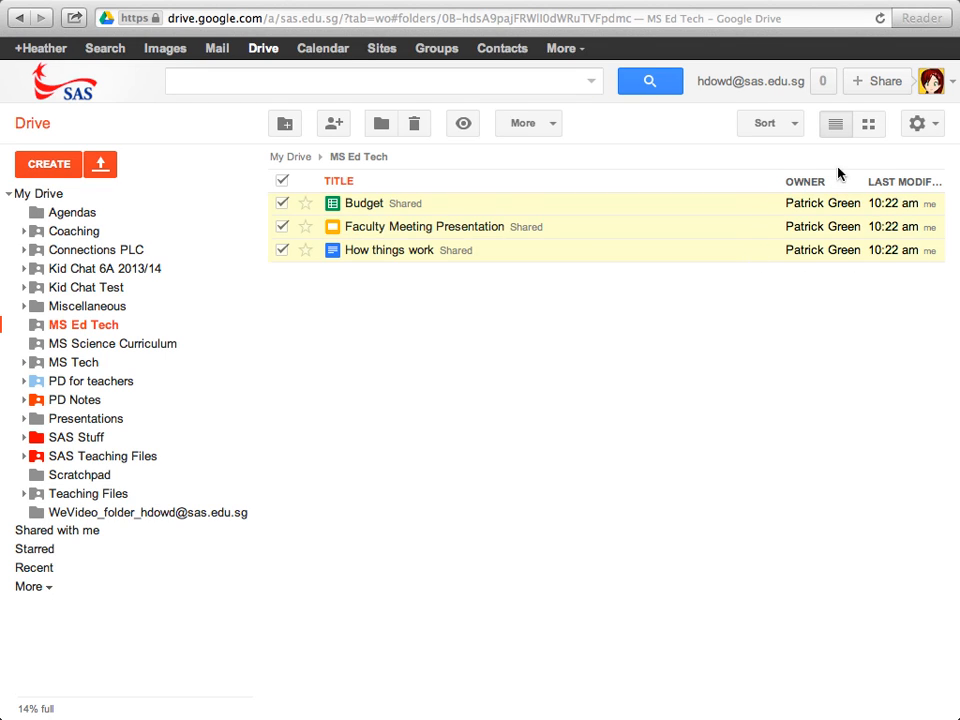
{"action": "mouse_move", "coordinate": [728, 256]}
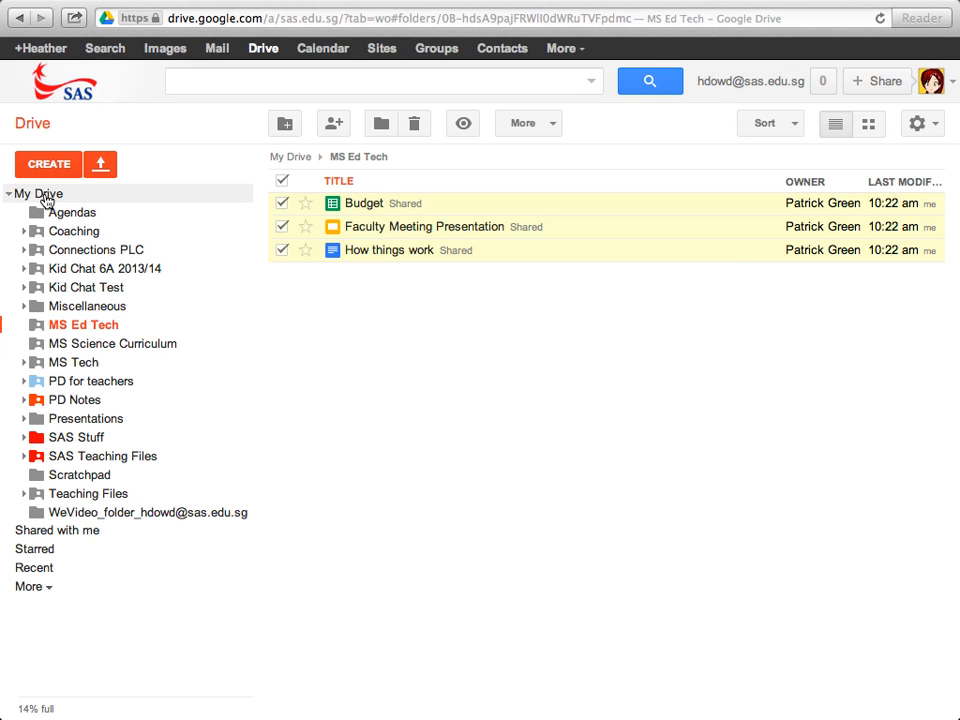
- Go to My Drive to view both folders listing their new owners
{"action": "left_click", "coordinate": [42, 192]}
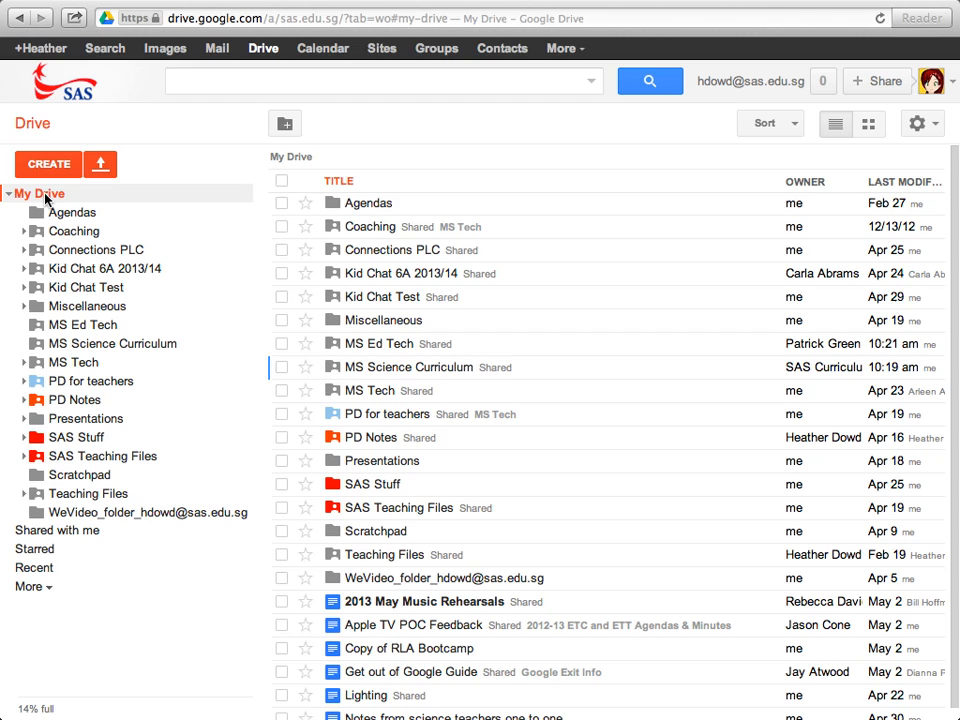